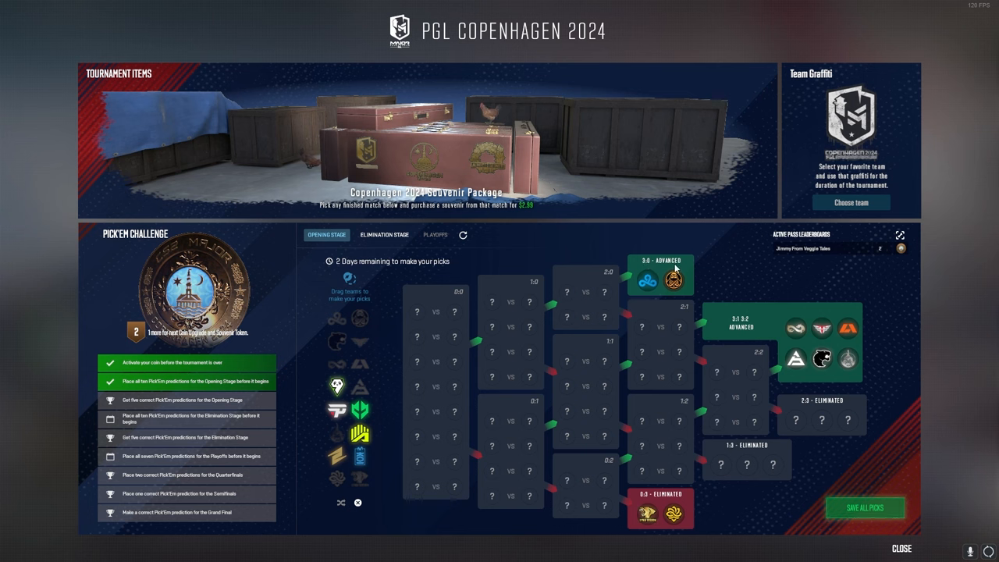
{"action": "mouse_move", "coordinate": [814, 295]}
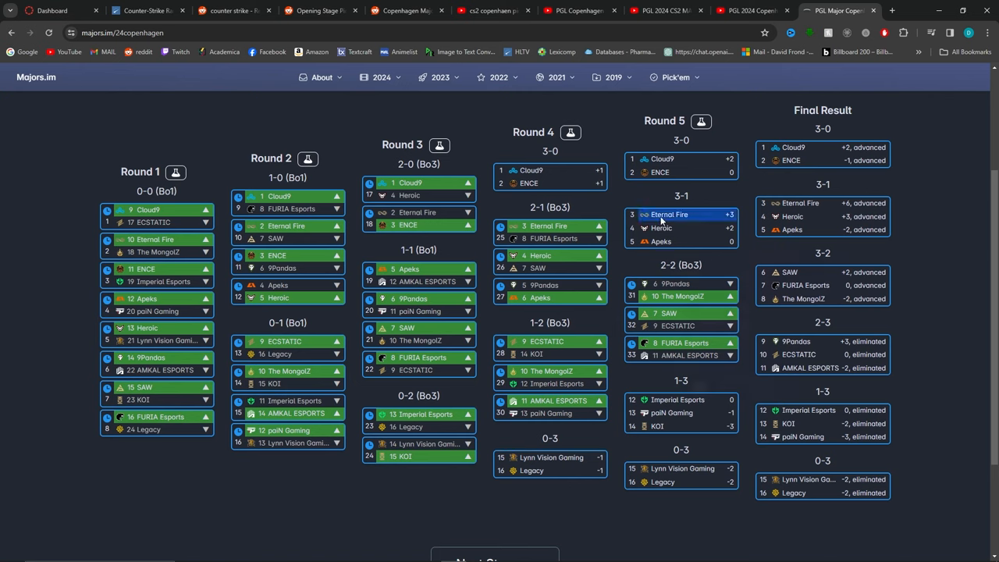
{"action": "mouse_move", "coordinate": [414, 195]}
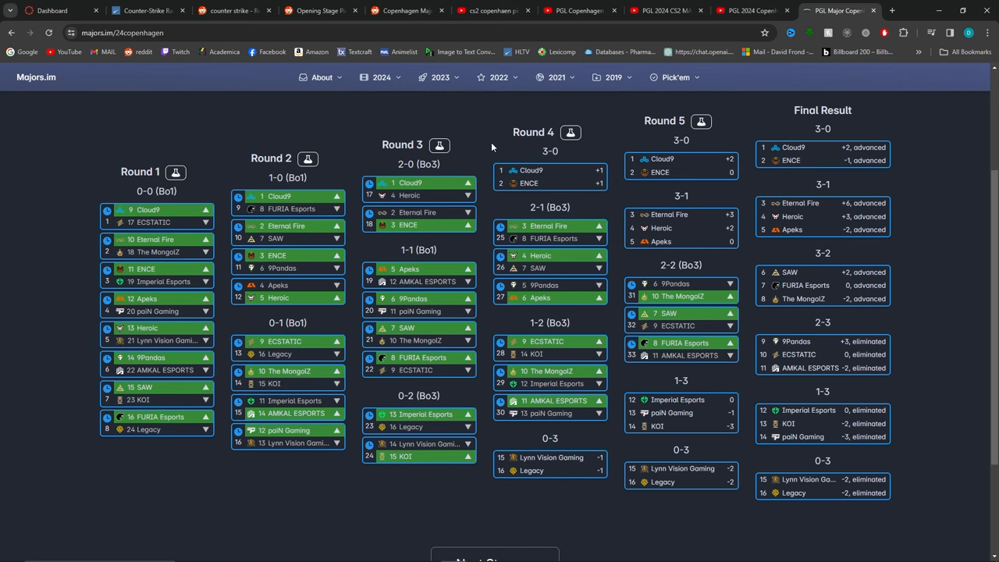
{"action": "mouse_move", "coordinate": [474, 226]}
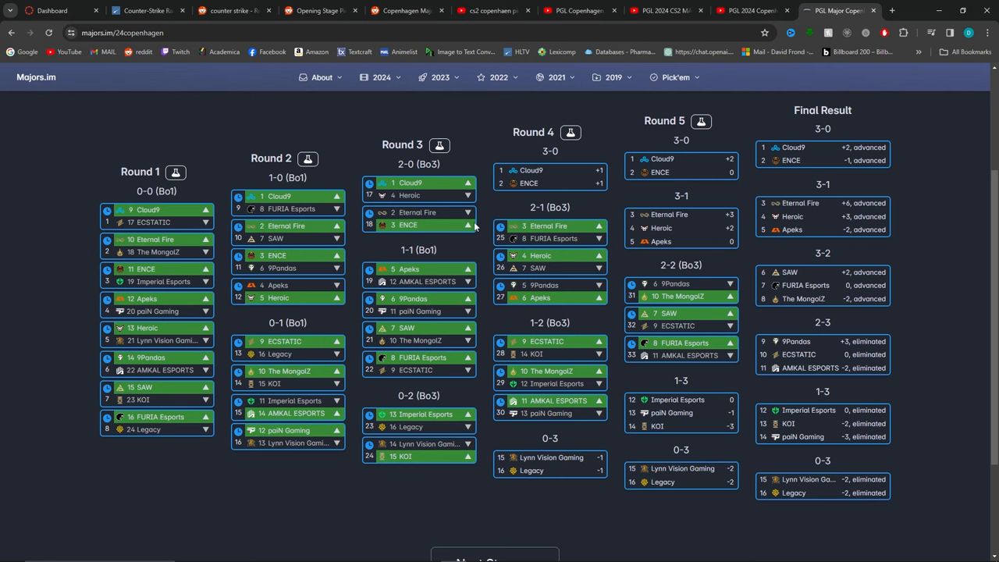
{"action": "mouse_move", "coordinate": [793, 215]}
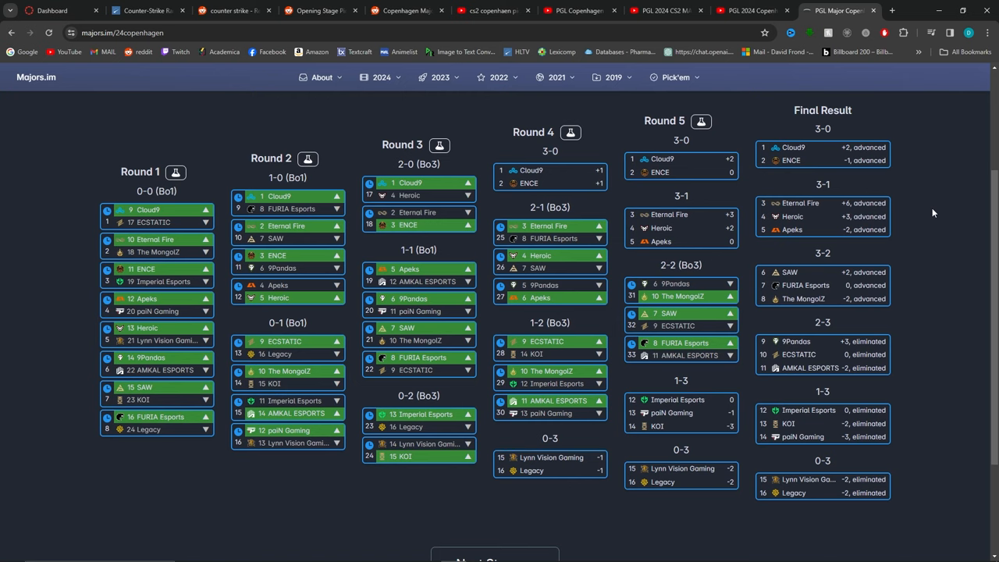
{"action": "mouse_move", "coordinate": [562, 252]}
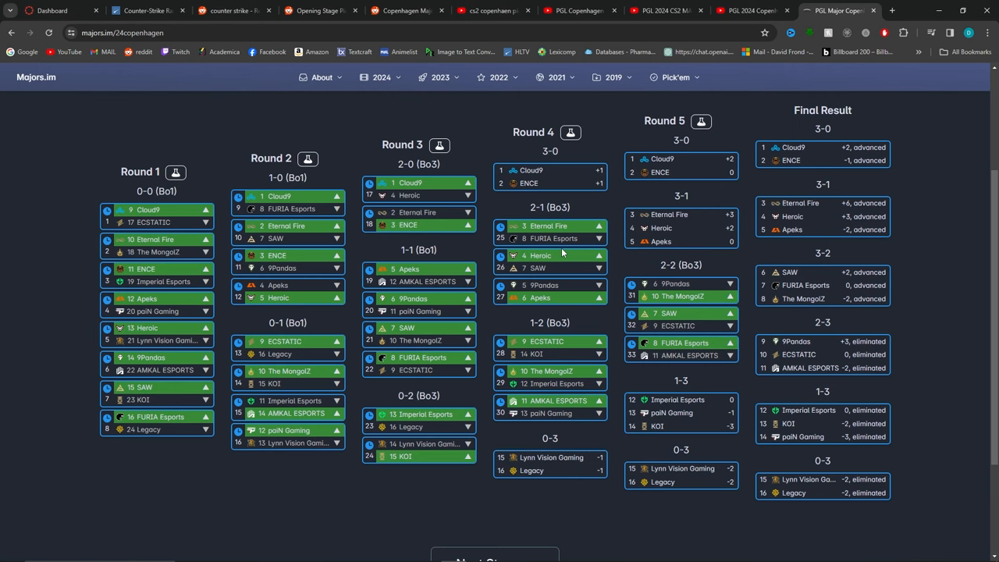
{"action": "mouse_move", "coordinate": [549, 457]}
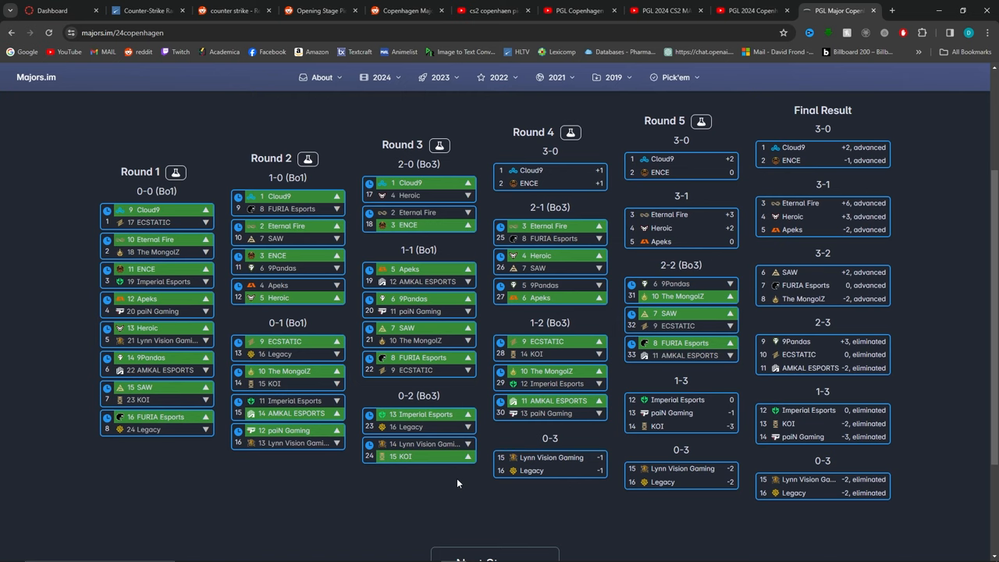
{"action": "mouse_move", "coordinate": [552, 458]}
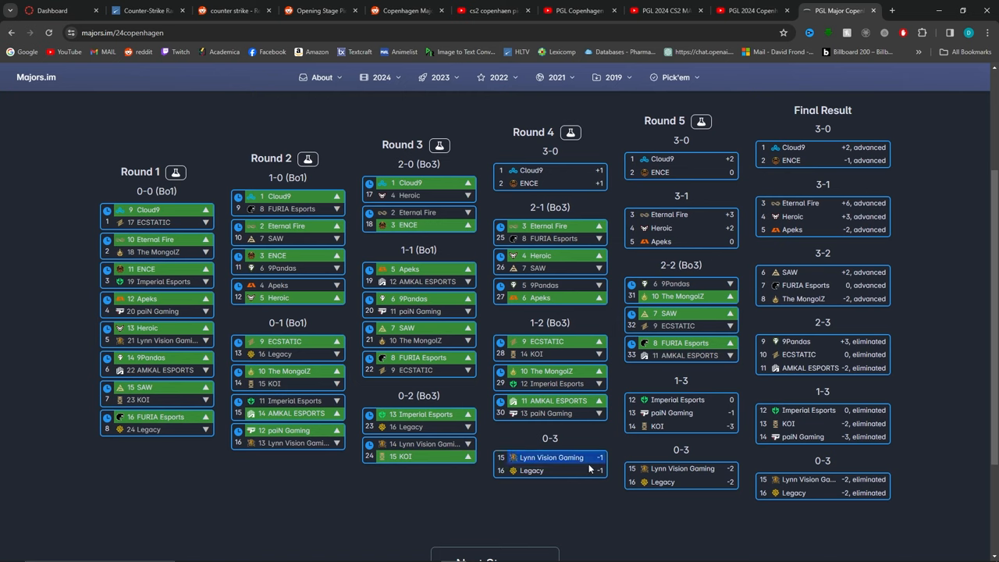
{"action": "mouse_move", "coordinate": [399, 479]}
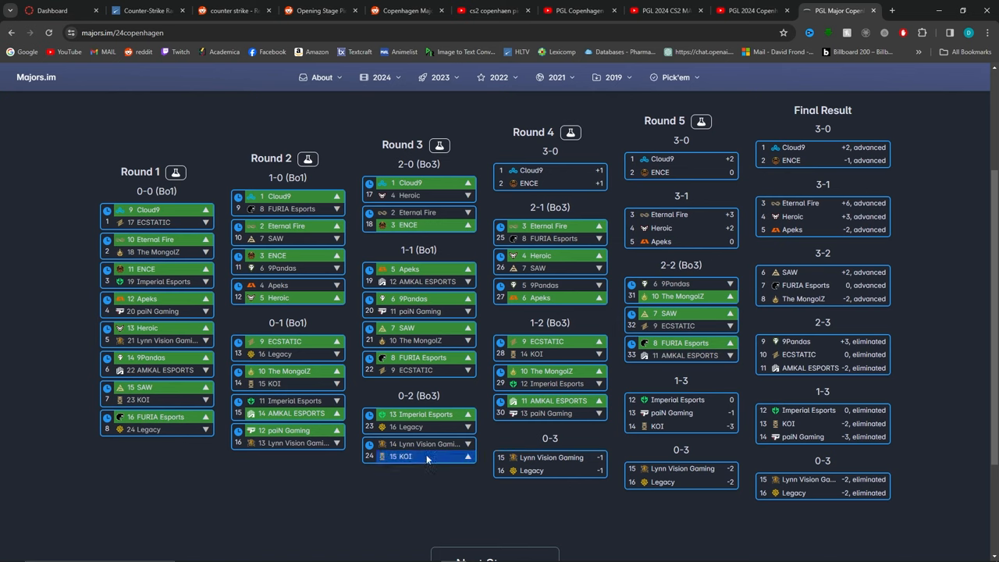
{"action": "mouse_move", "coordinate": [445, 475]}
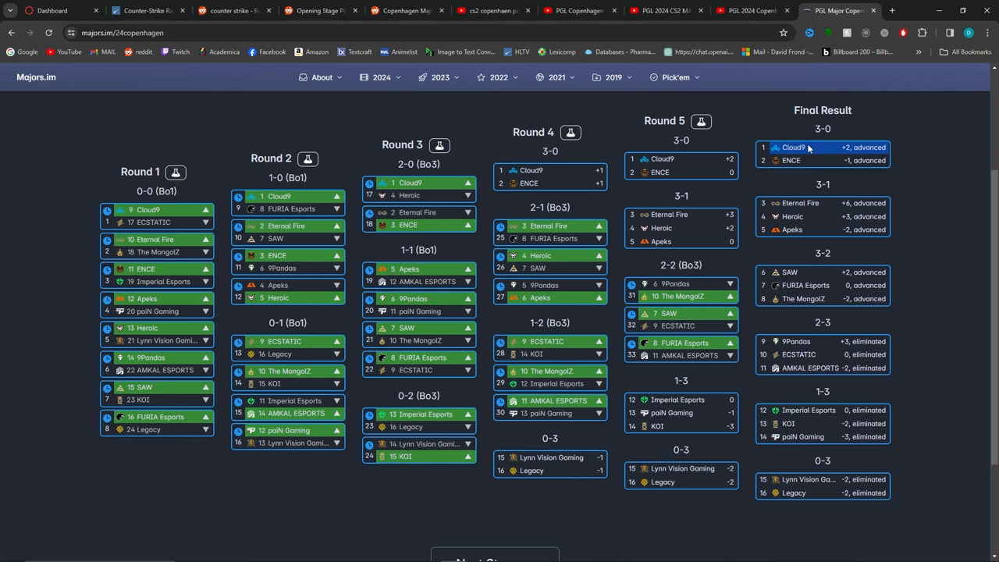
{"action": "mouse_move", "coordinate": [793, 147]}
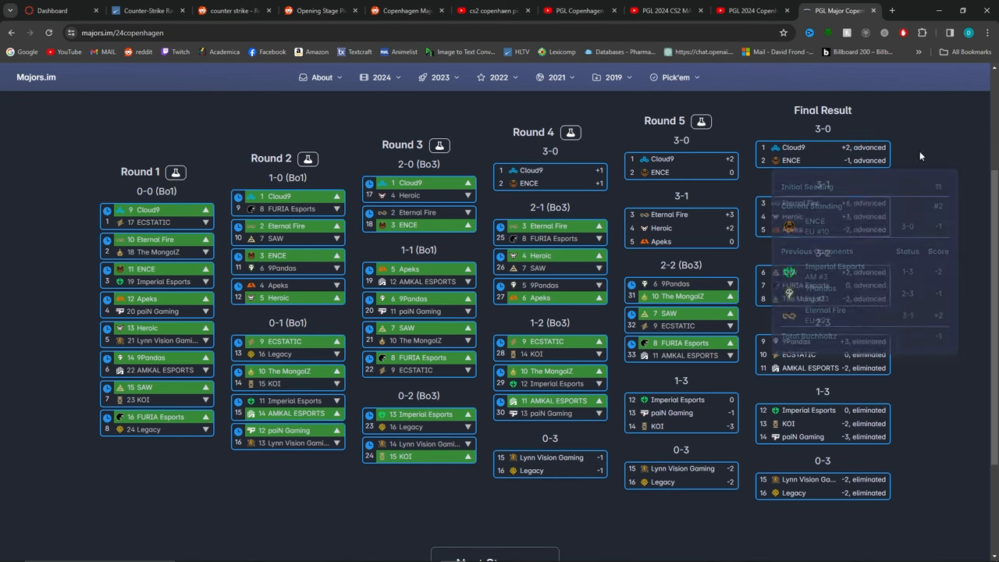
{"action": "mouse_move", "coordinate": [930, 142]}
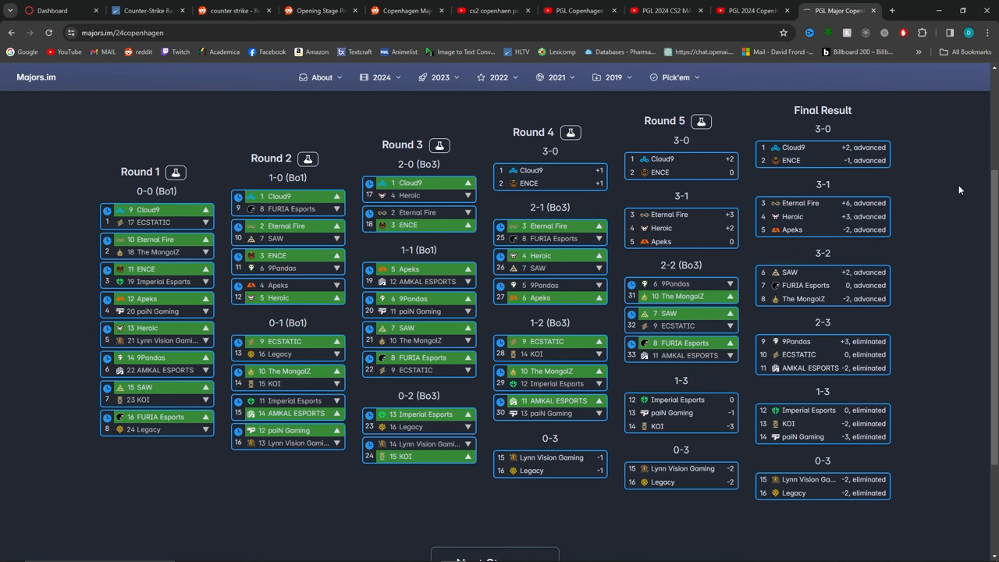
{"action": "mouse_move", "coordinate": [821, 309]}
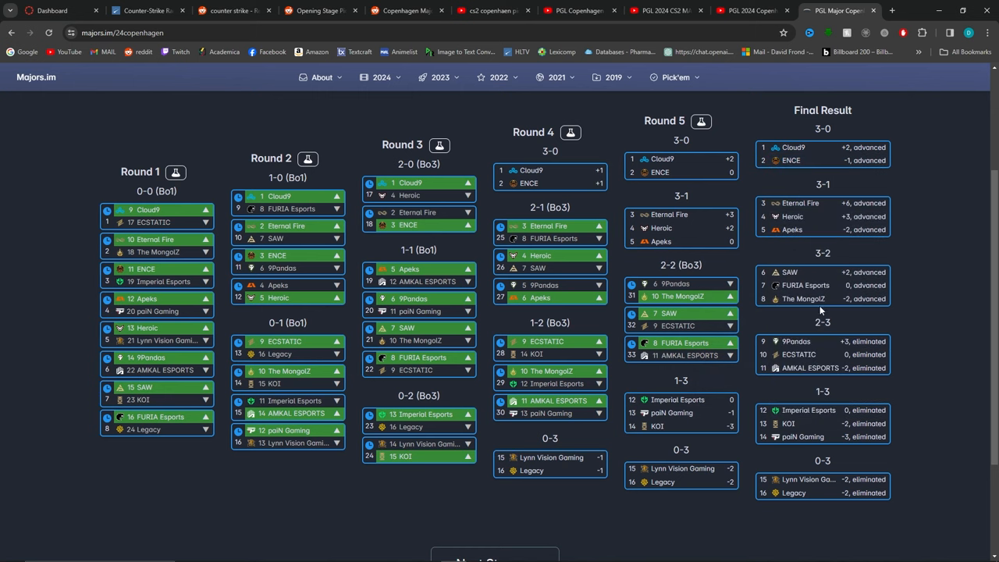
{"action": "mouse_move", "coordinate": [911, 114]}
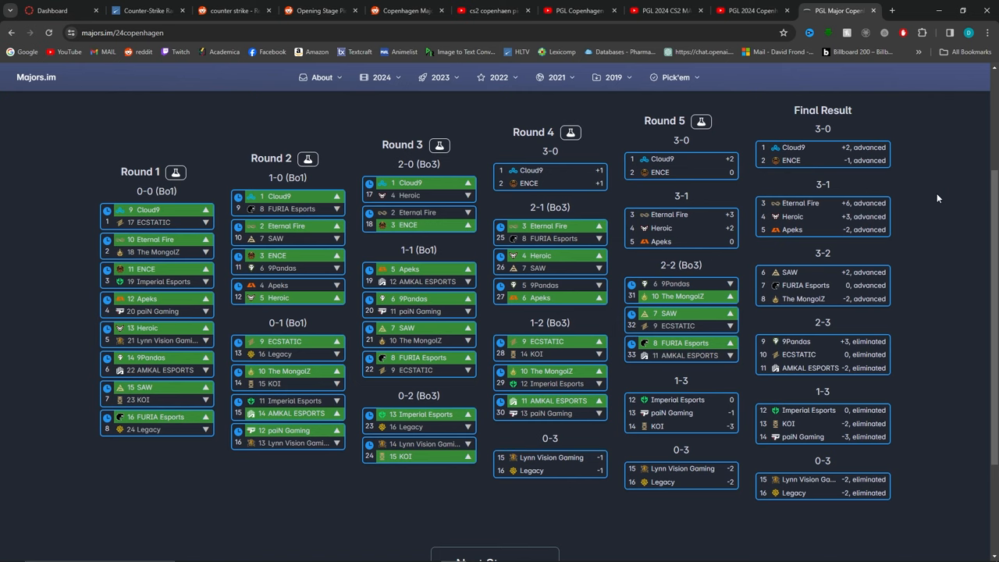
{"action": "mouse_move", "coordinate": [265, 144]}
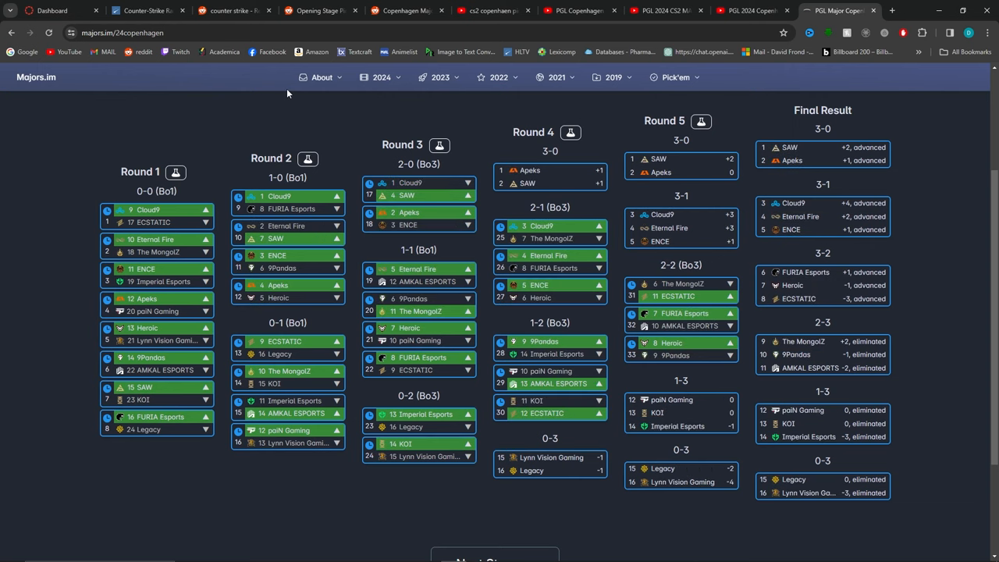
{"action": "mouse_move", "coordinate": [668, 155]}
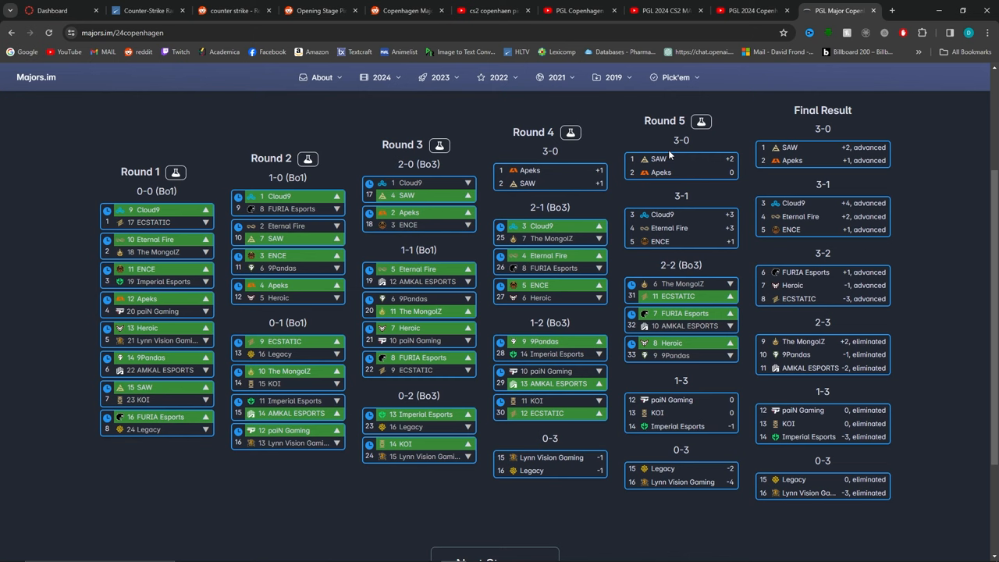
{"action": "mouse_move", "coordinate": [949, 193]}
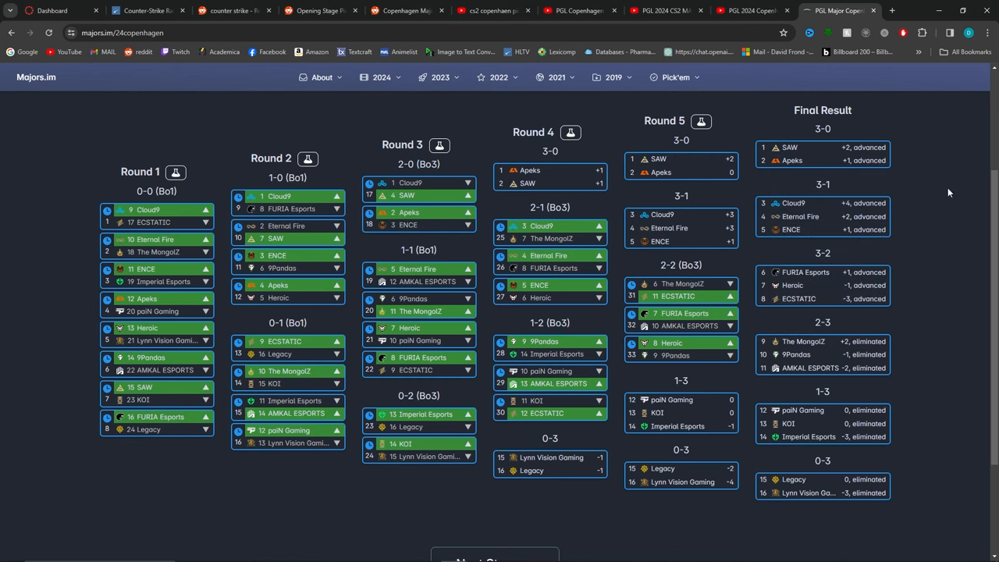
{"action": "mouse_move", "coordinate": [930, 302]}
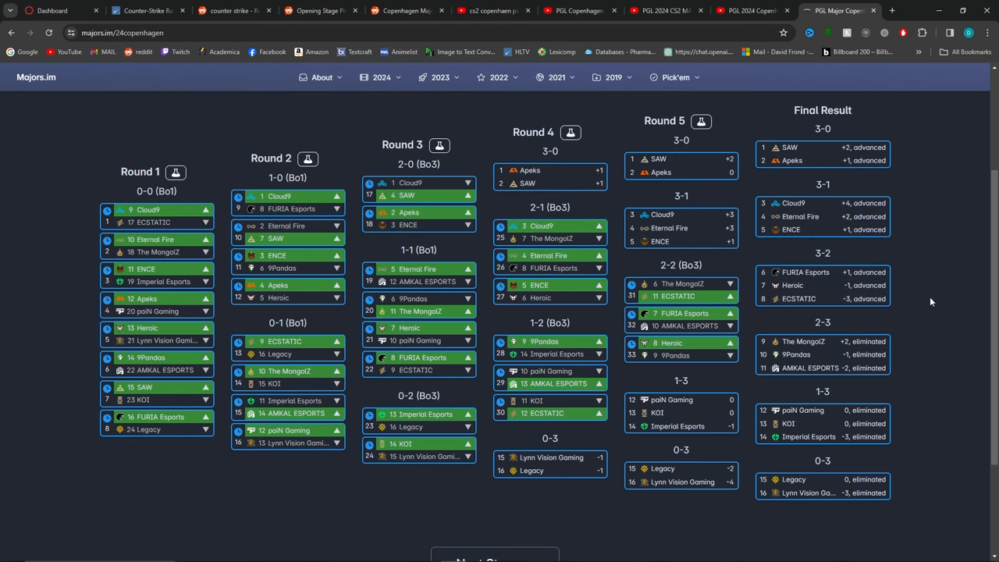
{"action": "mouse_move", "coordinate": [936, 279]}
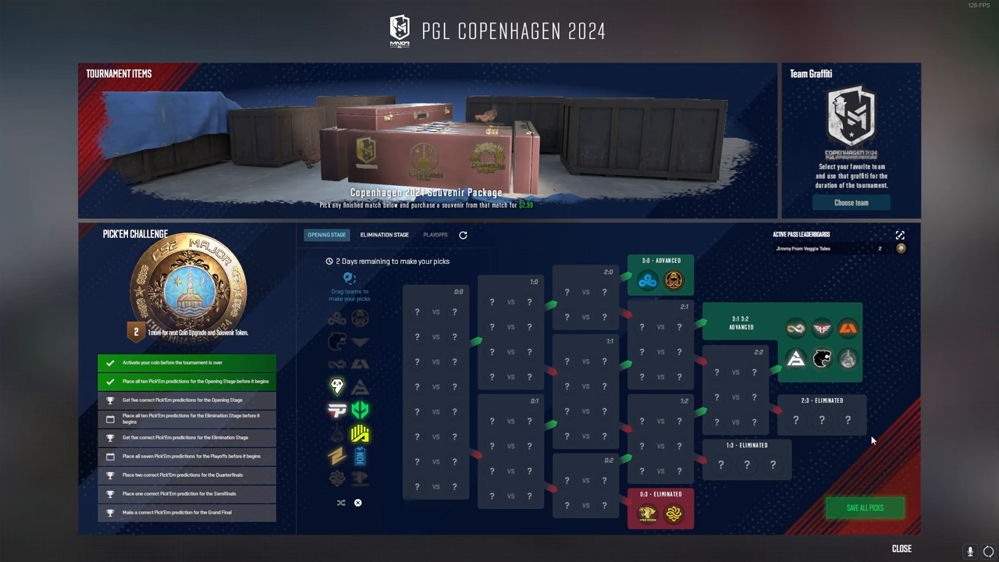
- Save all opening-stage Pick'em predictions for PGL Copenhagen 2024 in CS2
{"action": "left_click", "coordinate": [865, 507]}
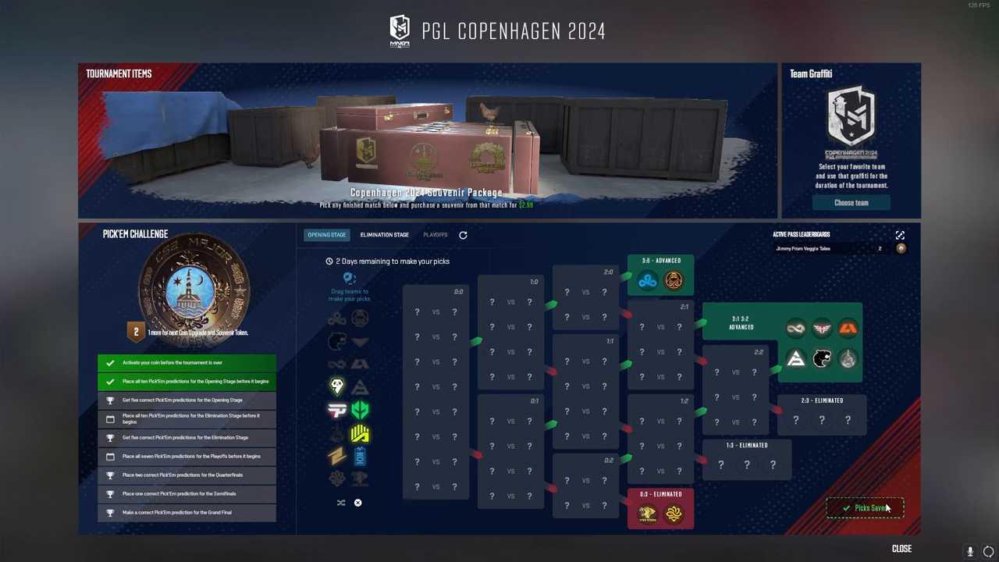